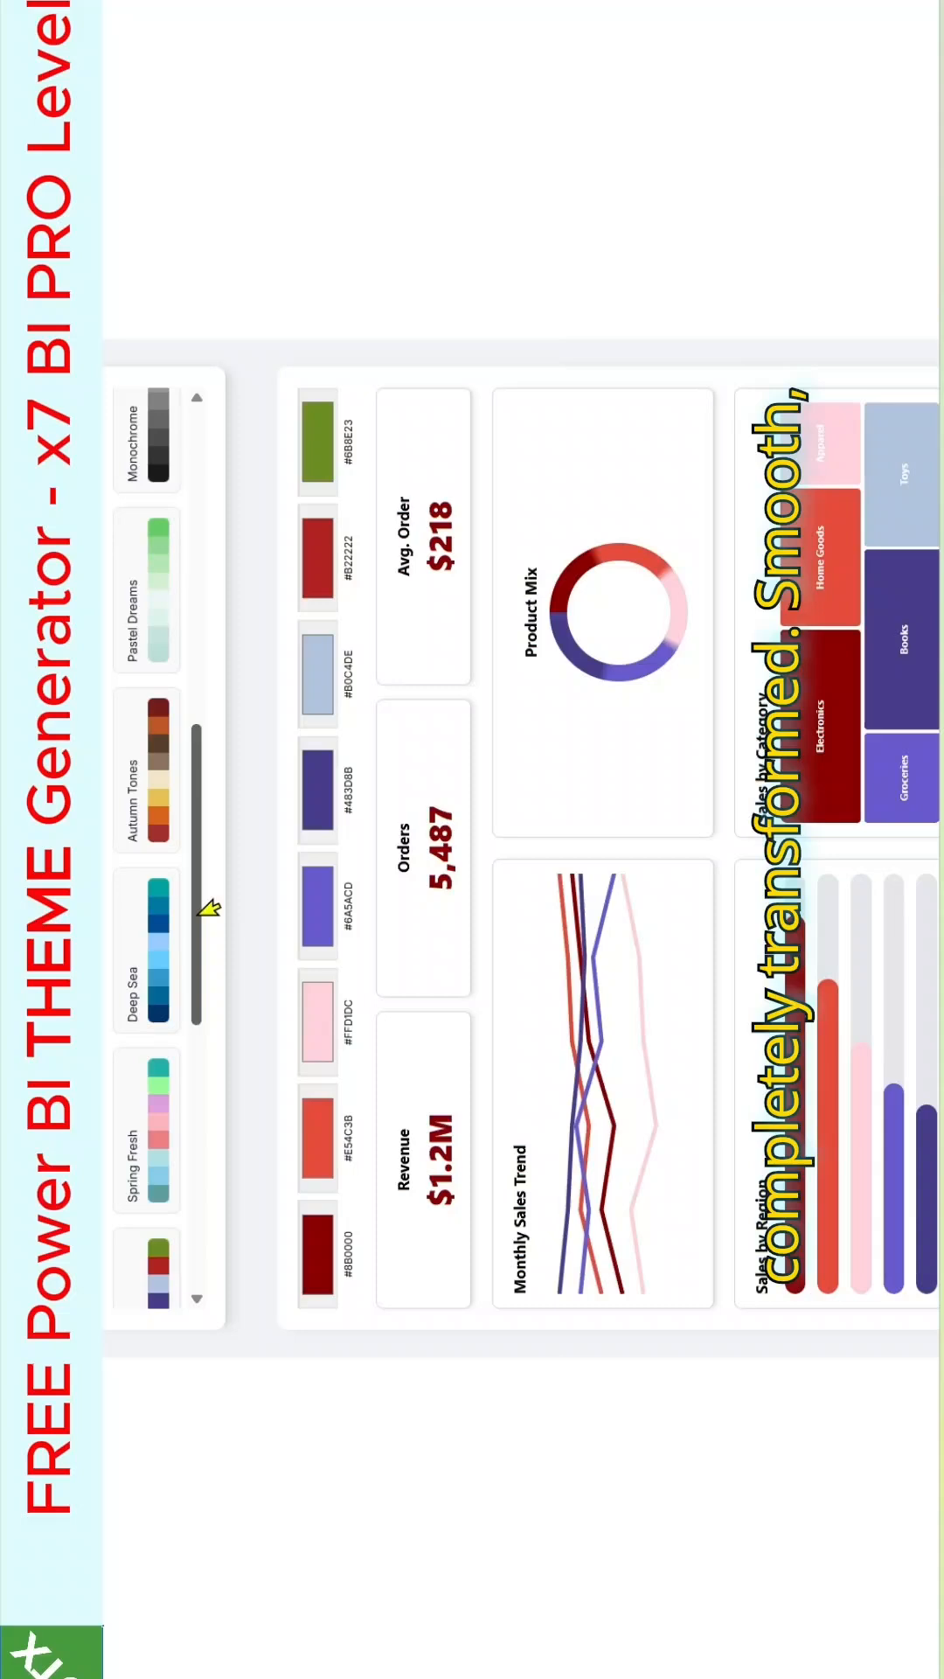
Step: Pick a blue-green preset palette so the sample dashboard turns blue-to-teal
left_click(145, 937)
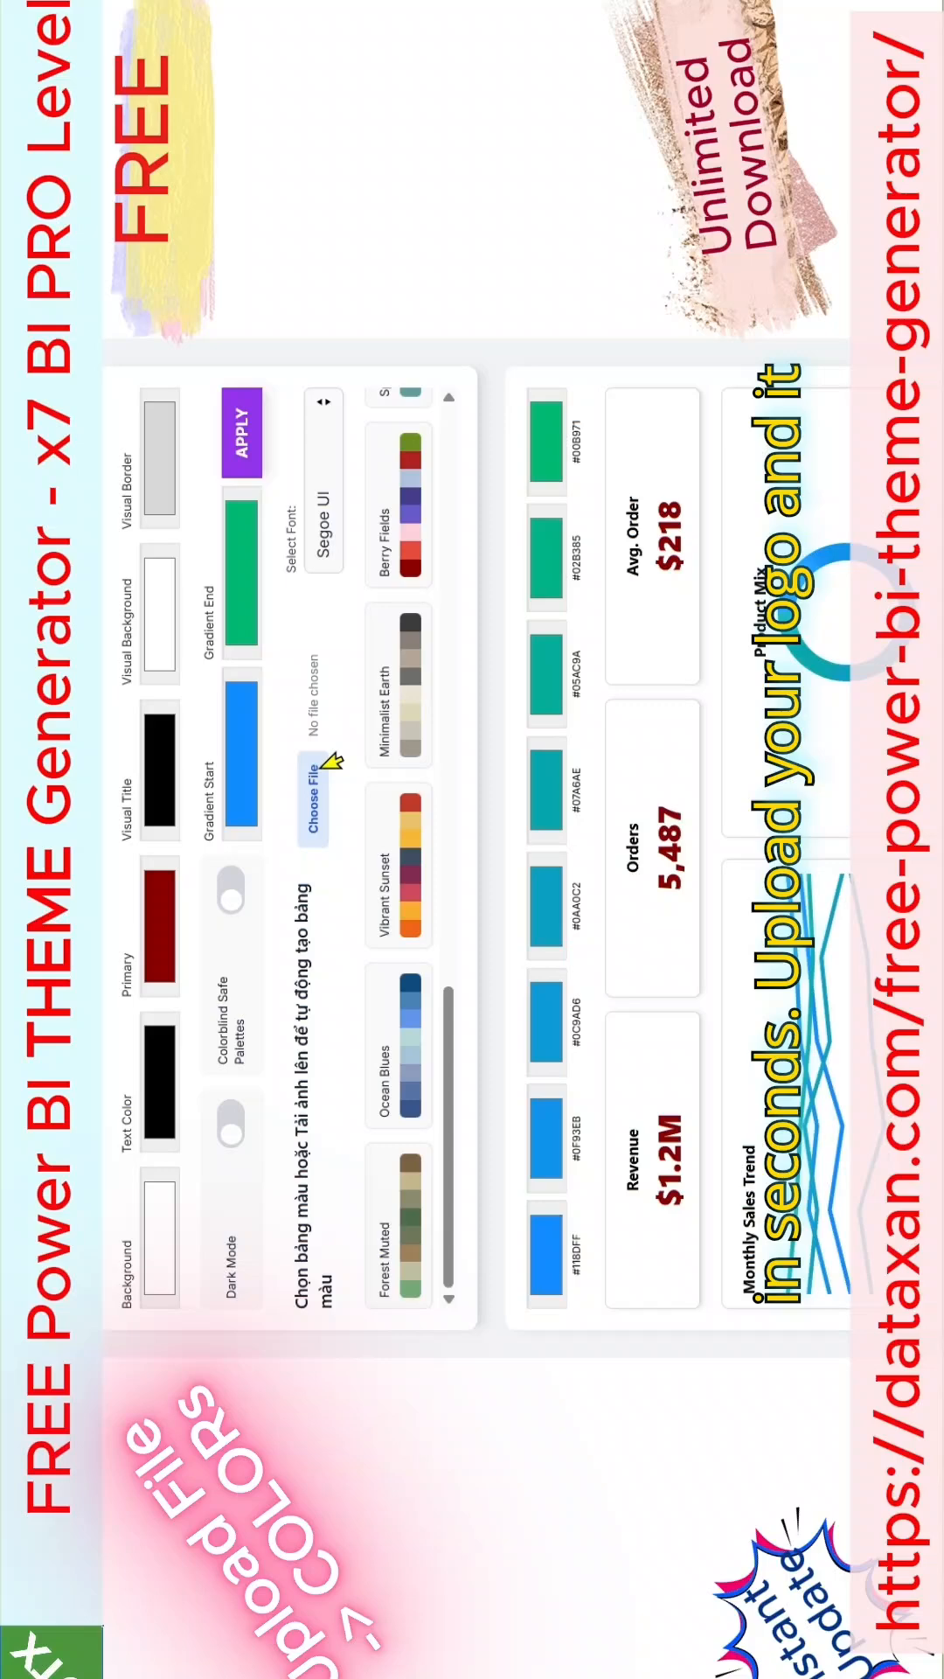
mouse_move(836, 246)
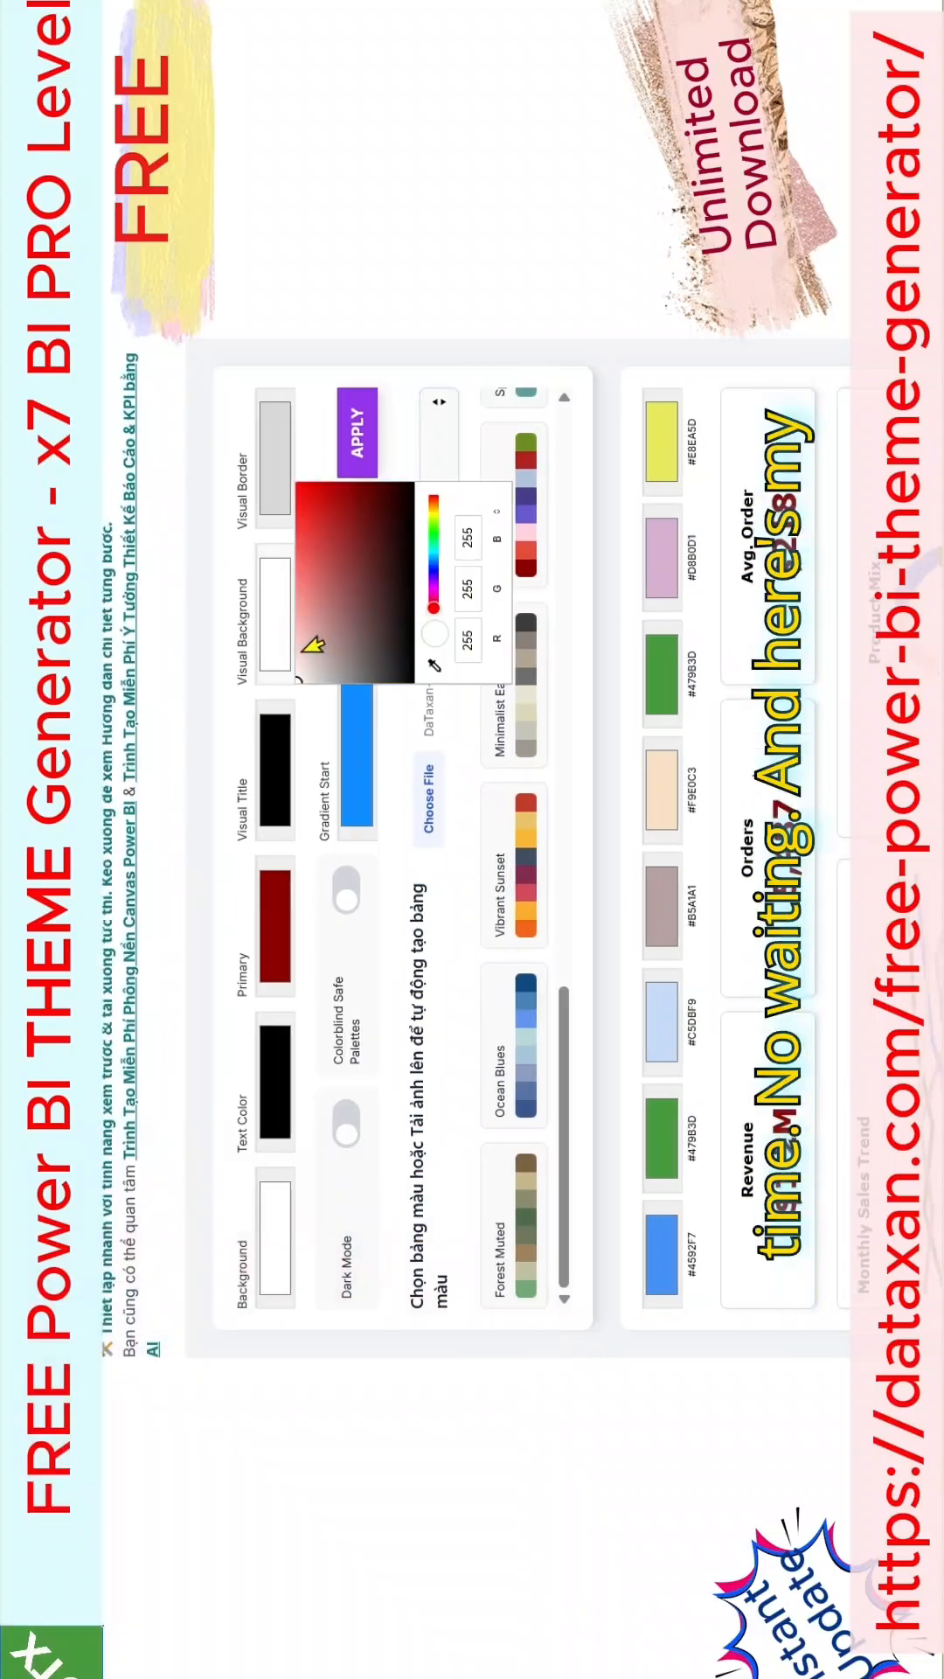
Step: Adjust the Visual Background colour of the logo-generated palette
left_click(344, 1133)
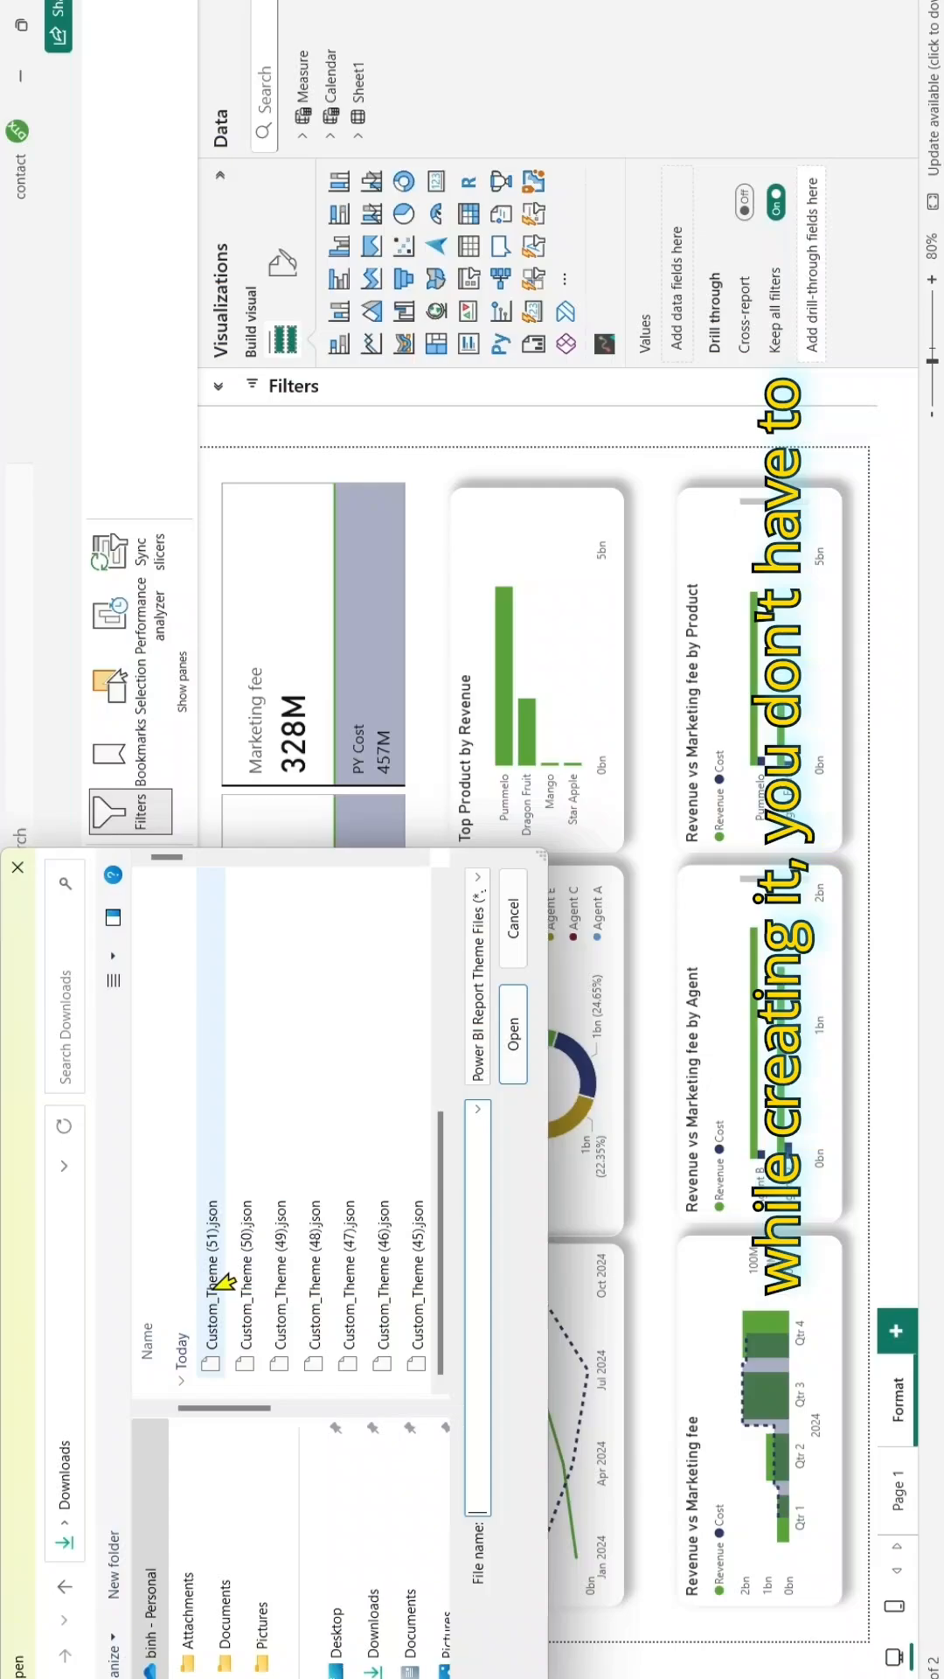
Step: Apply Custom_Theme (51).json to the sales report and expand the page's Canvas background settings
left_click(511, 1037)
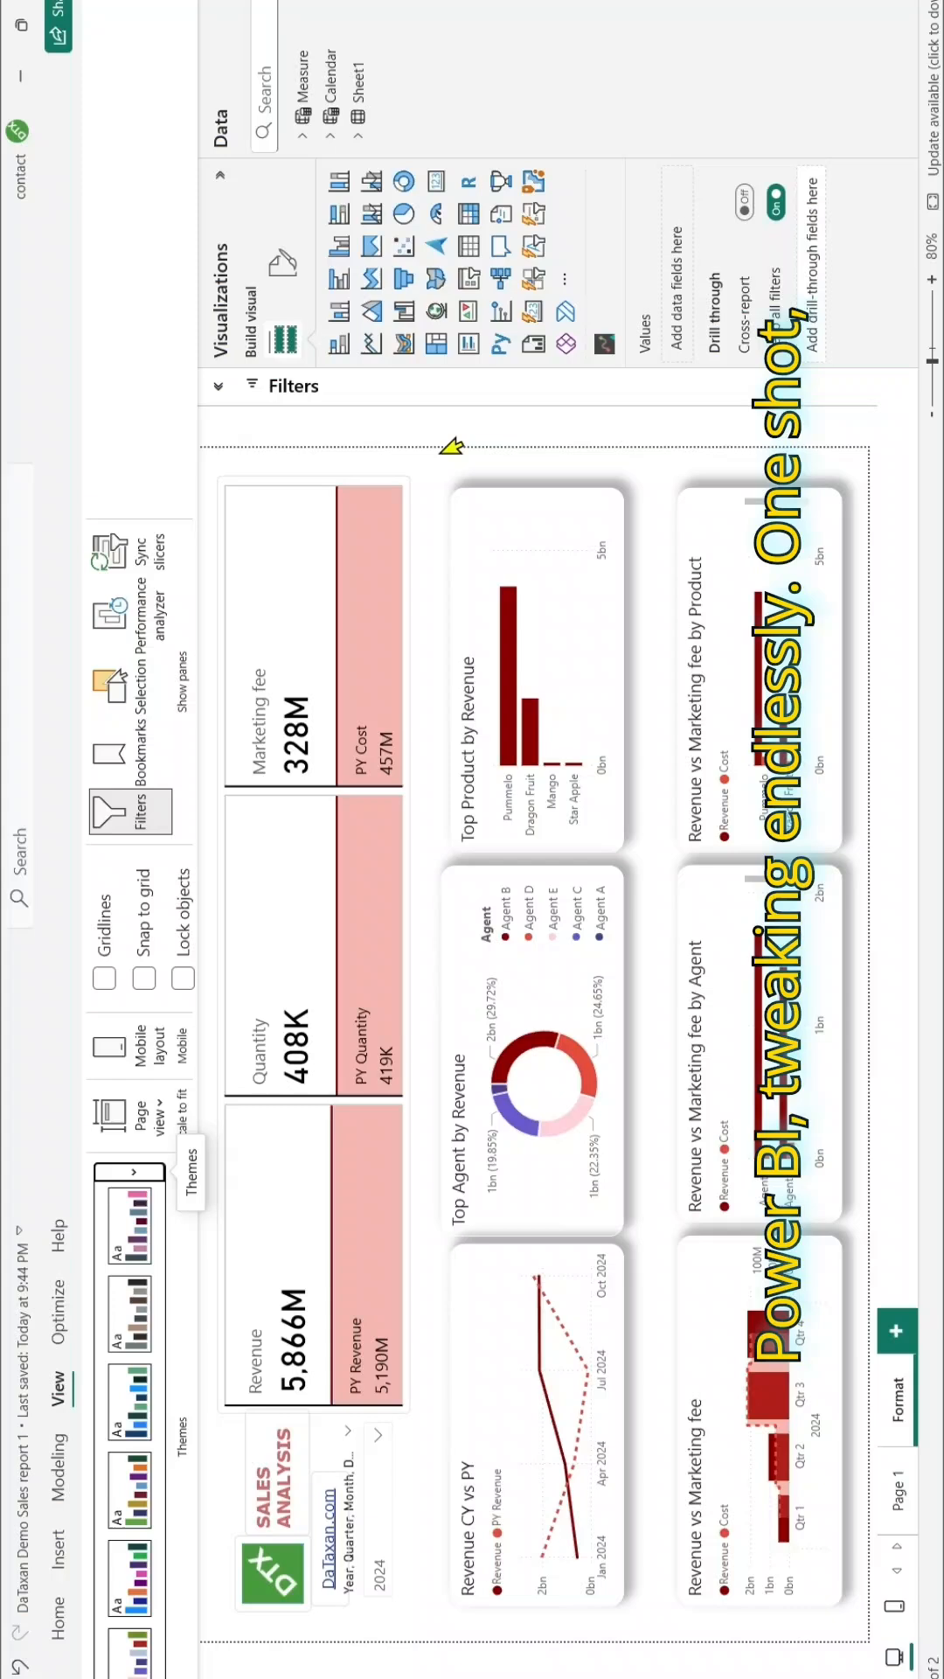
left_click(283, 262)
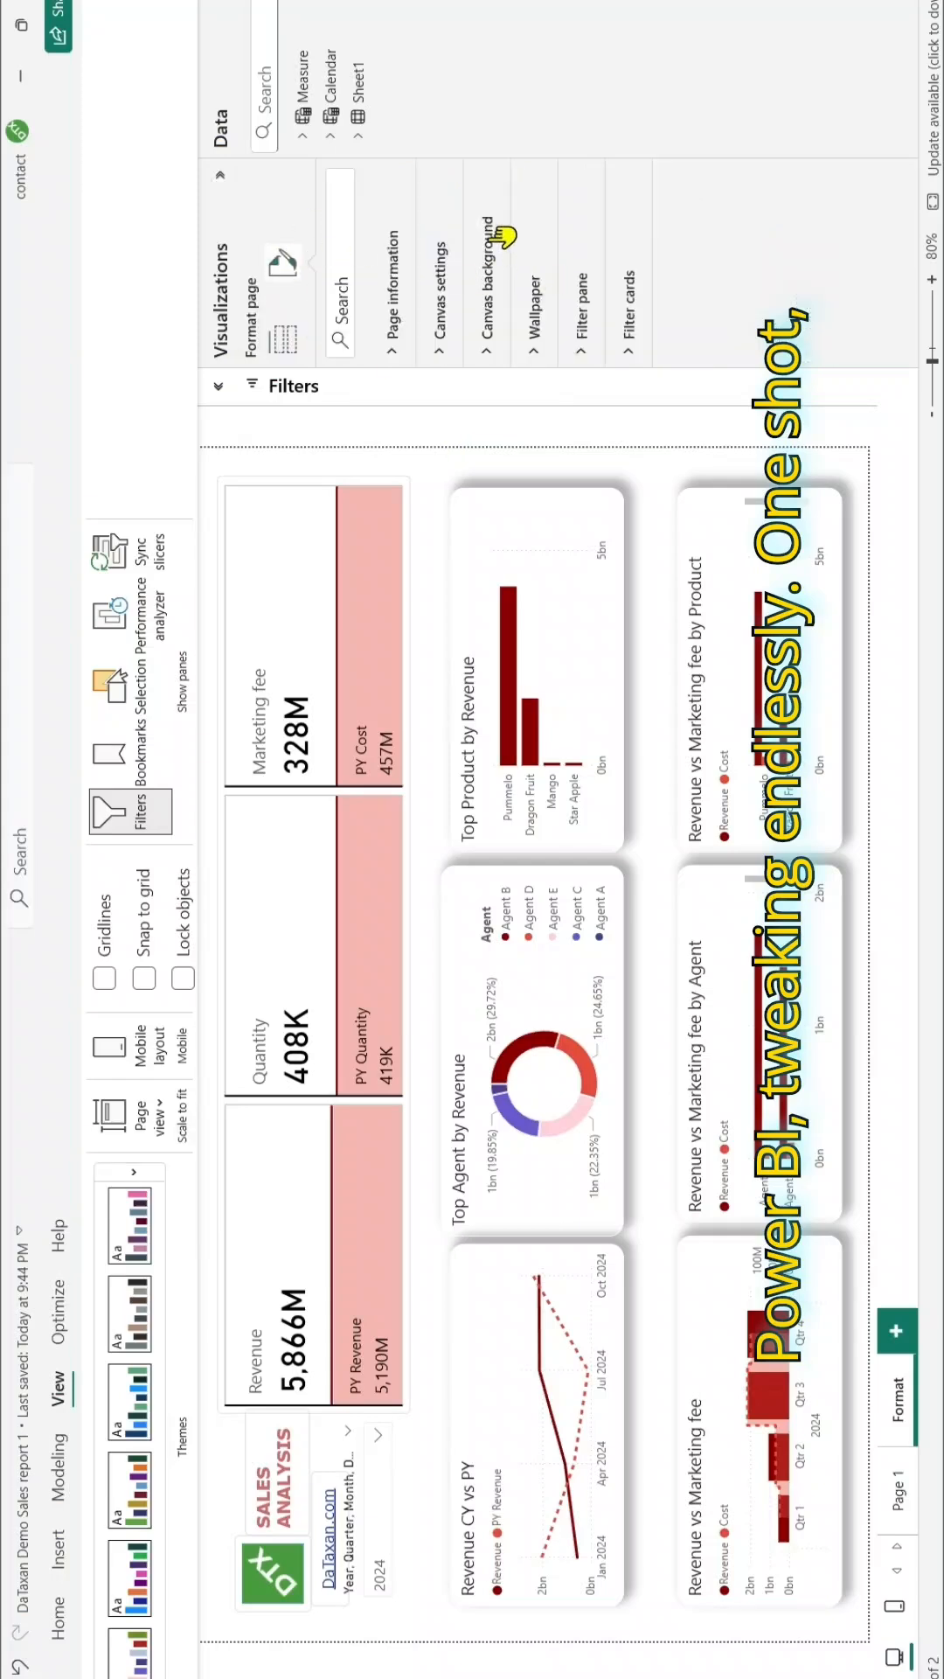
left_click(488, 312)
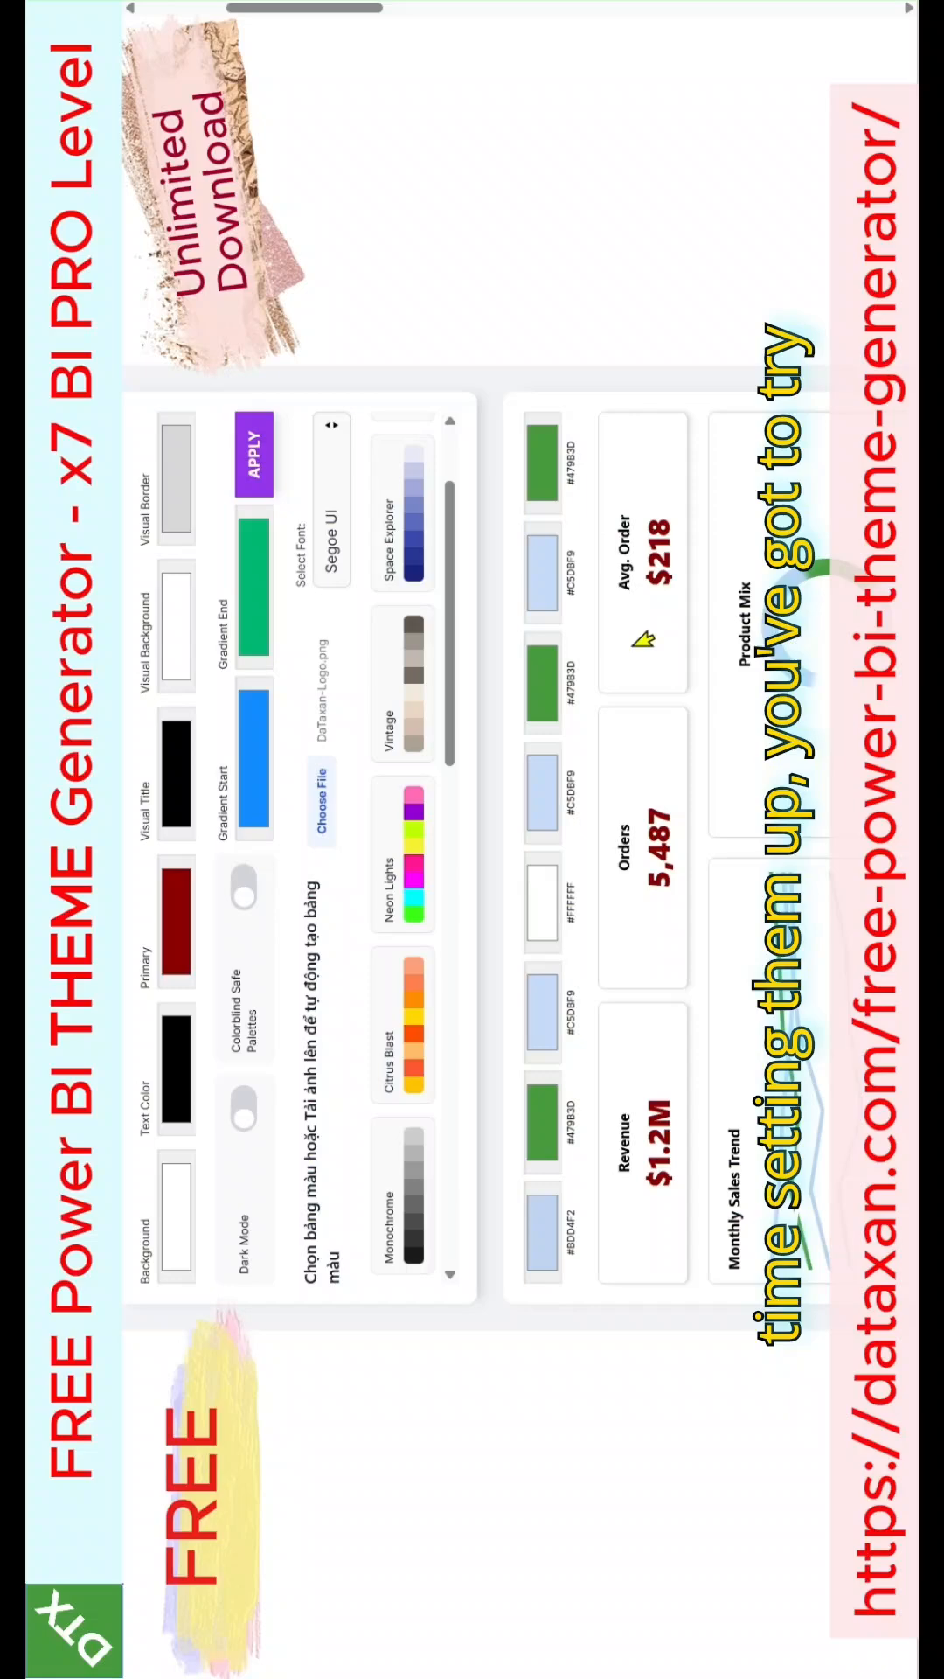
Step: Apply the Spring Fresh pastel palette and adjust the theme's Primary colour to light blue
scroll("down", 3)
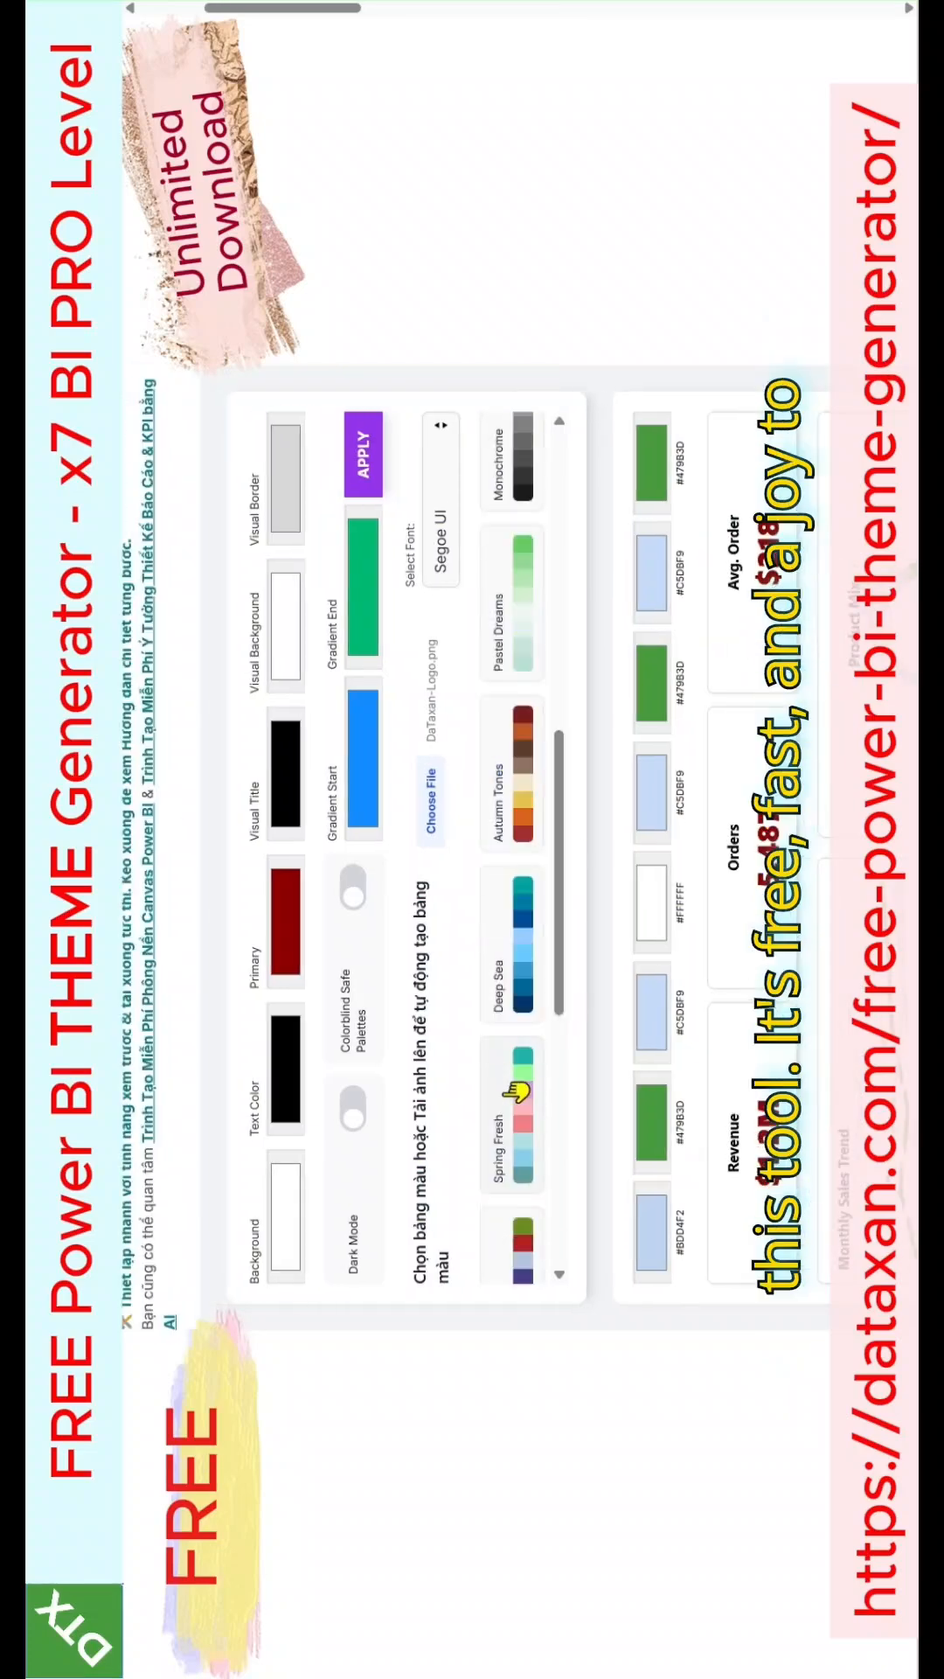
left_click(517, 1103)
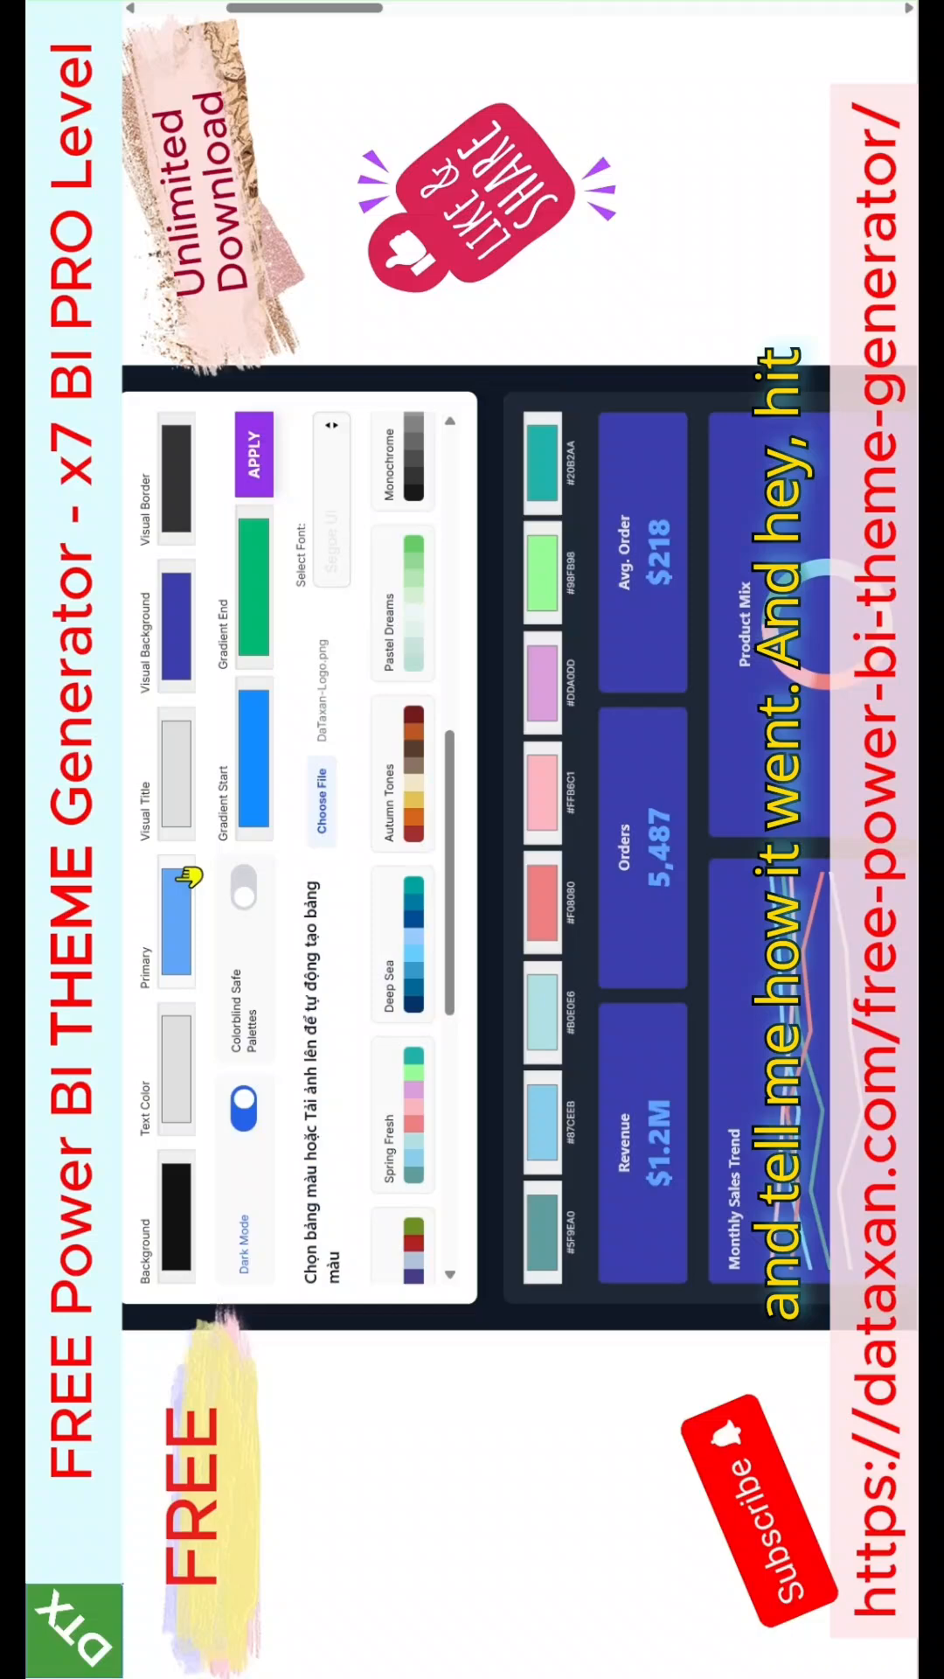
left_click(175, 910)
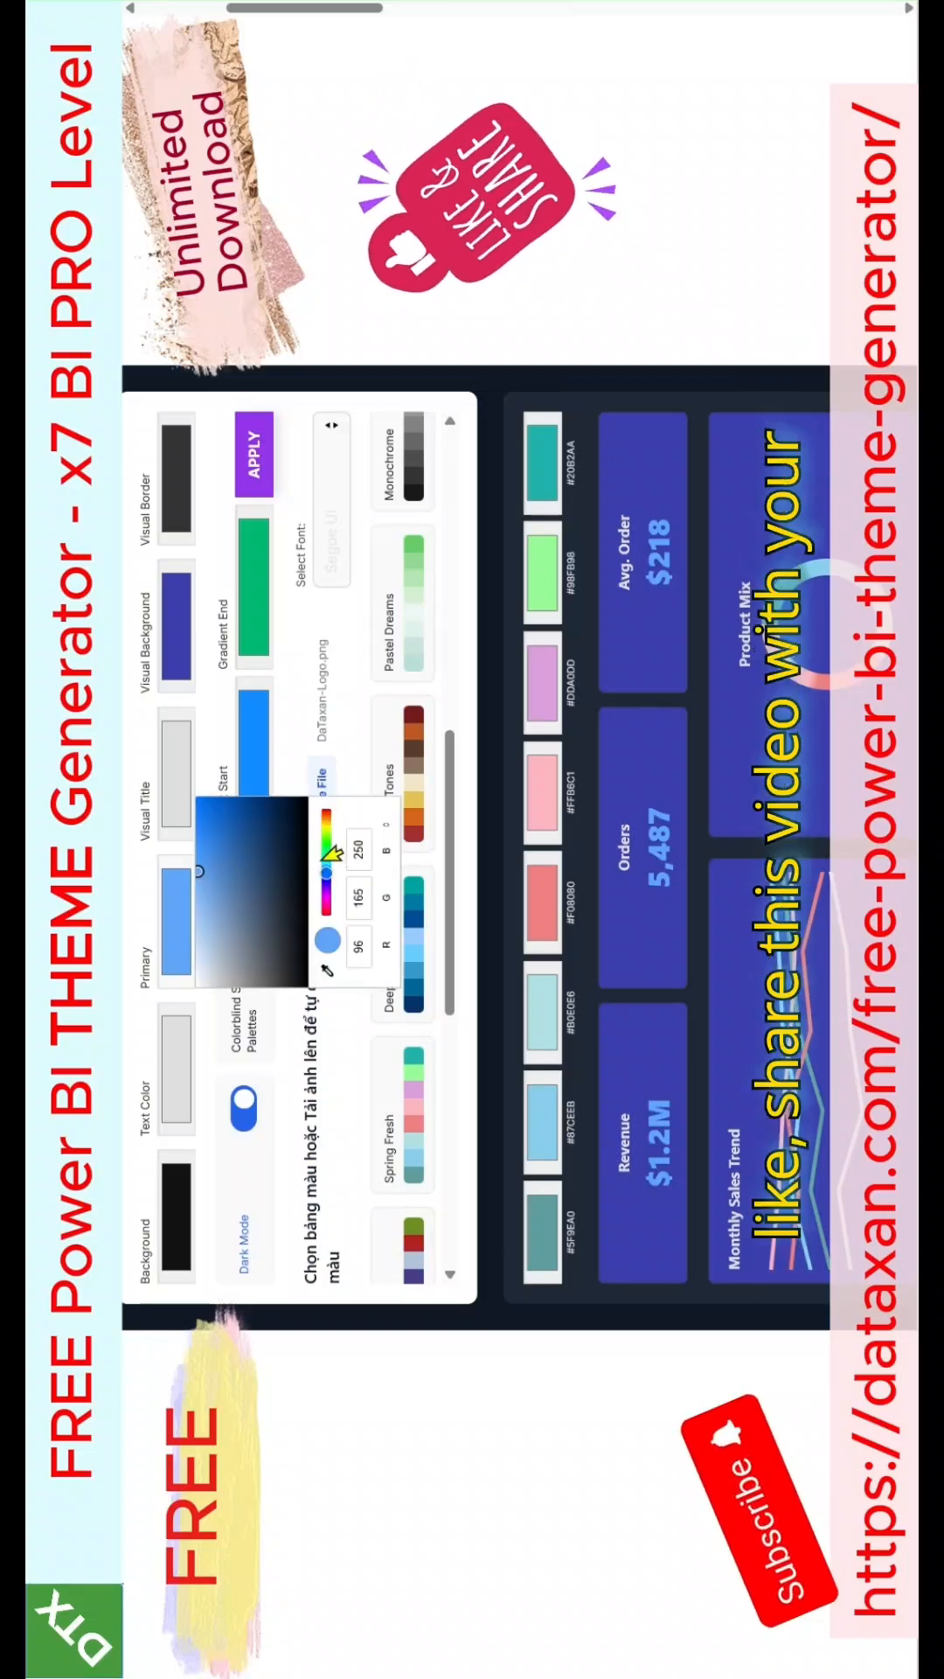